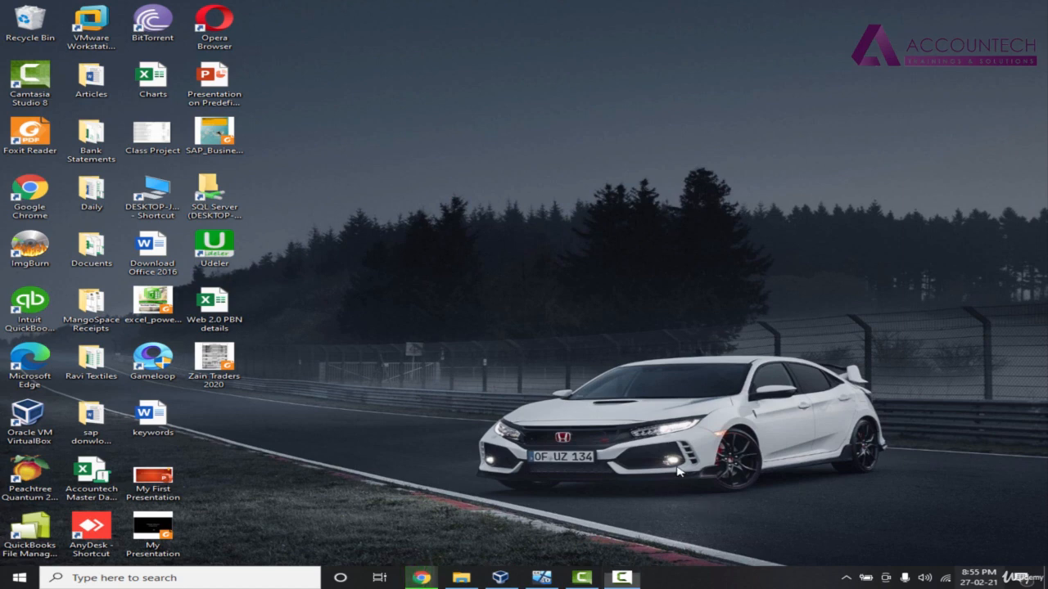
Step: Search the Start menu for 'out' to find the Outlook app
left_click(18, 577)
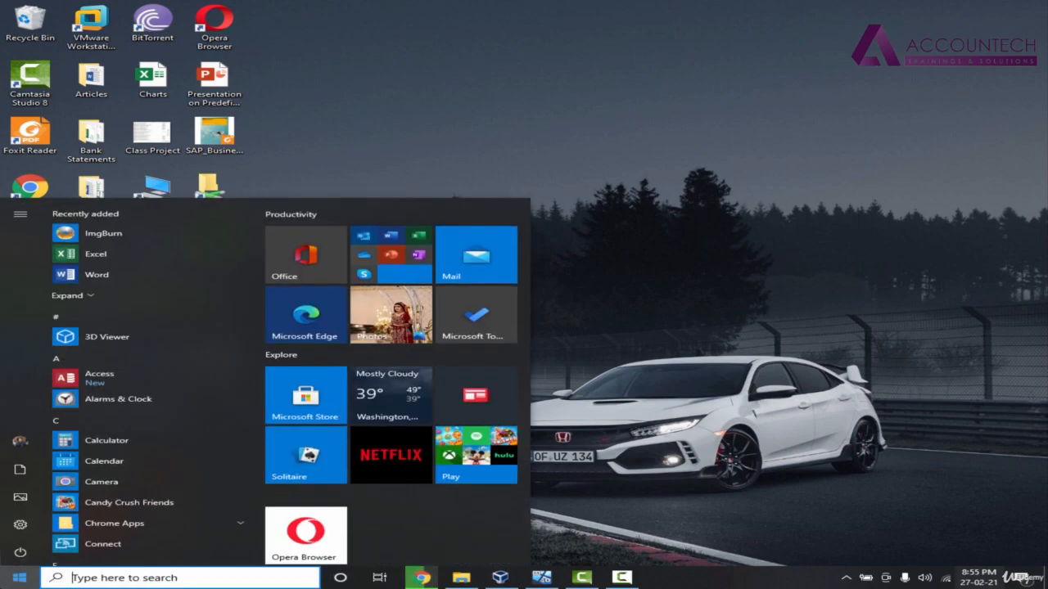
type("out")
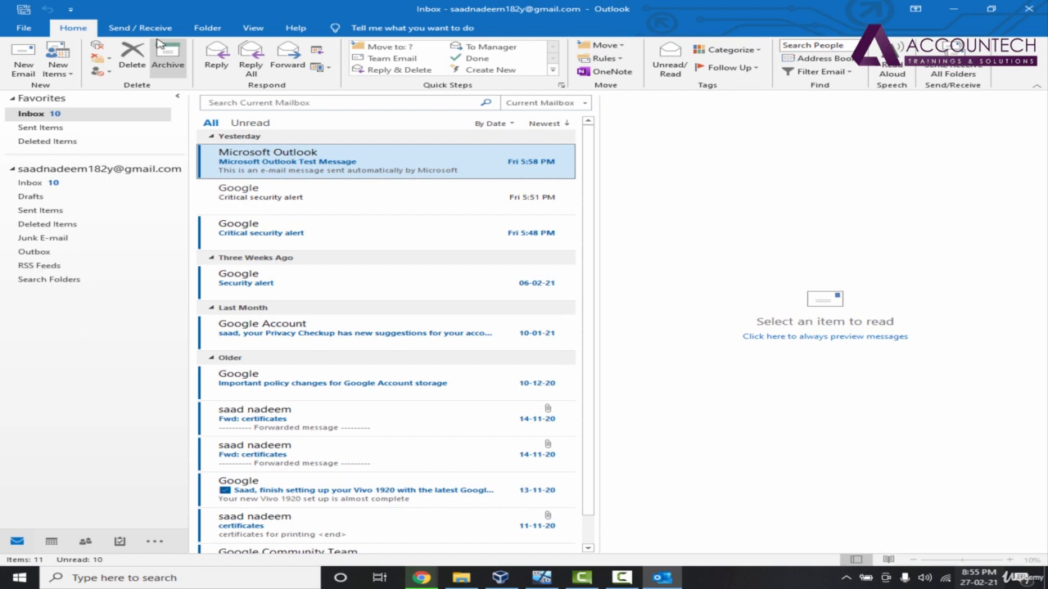
mouse_move(344, 114)
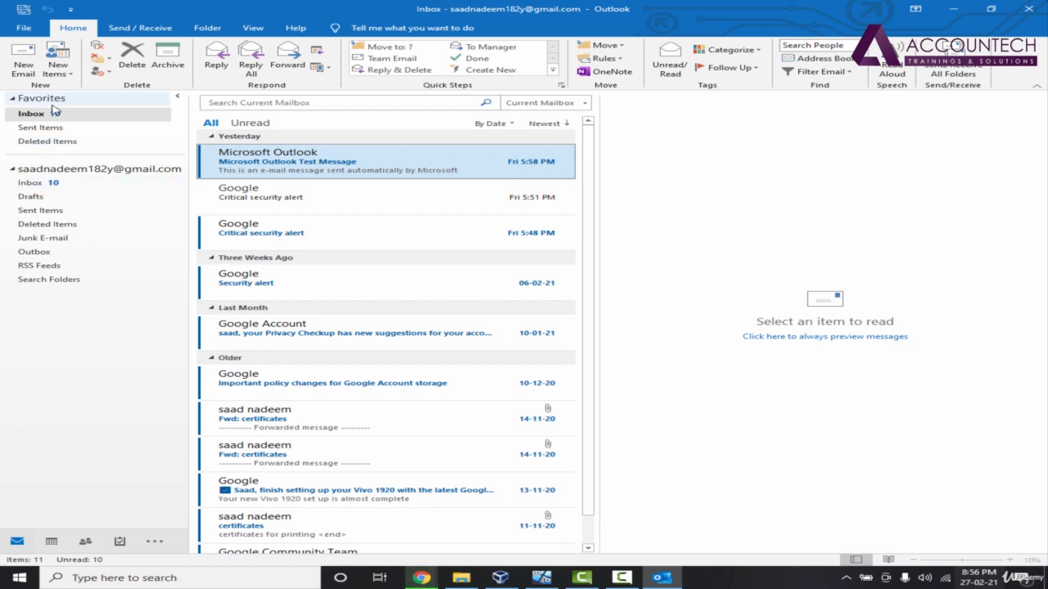
left_click(9, 169)
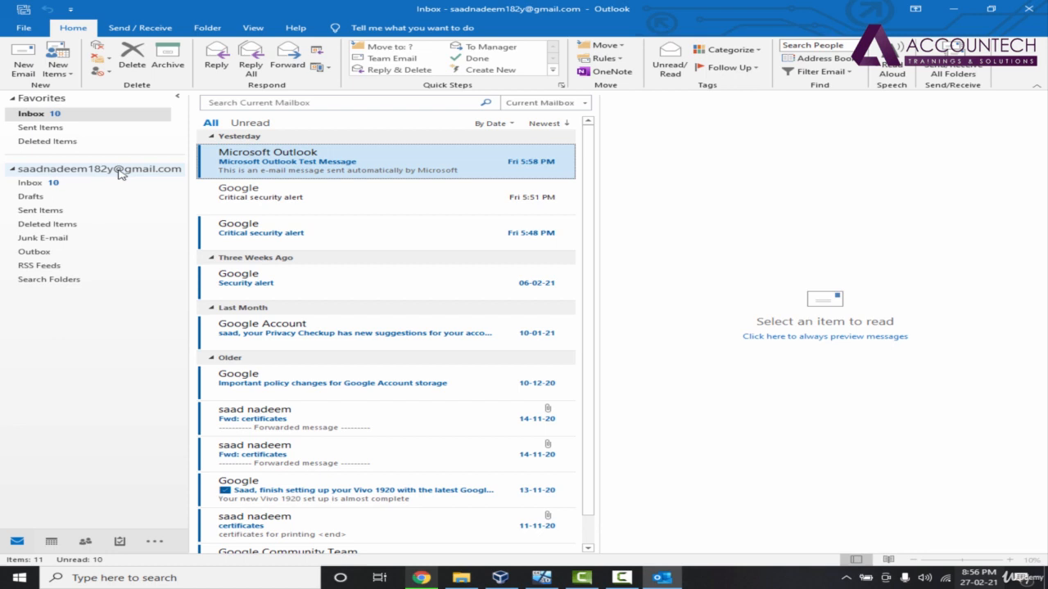
left_click(11, 169)
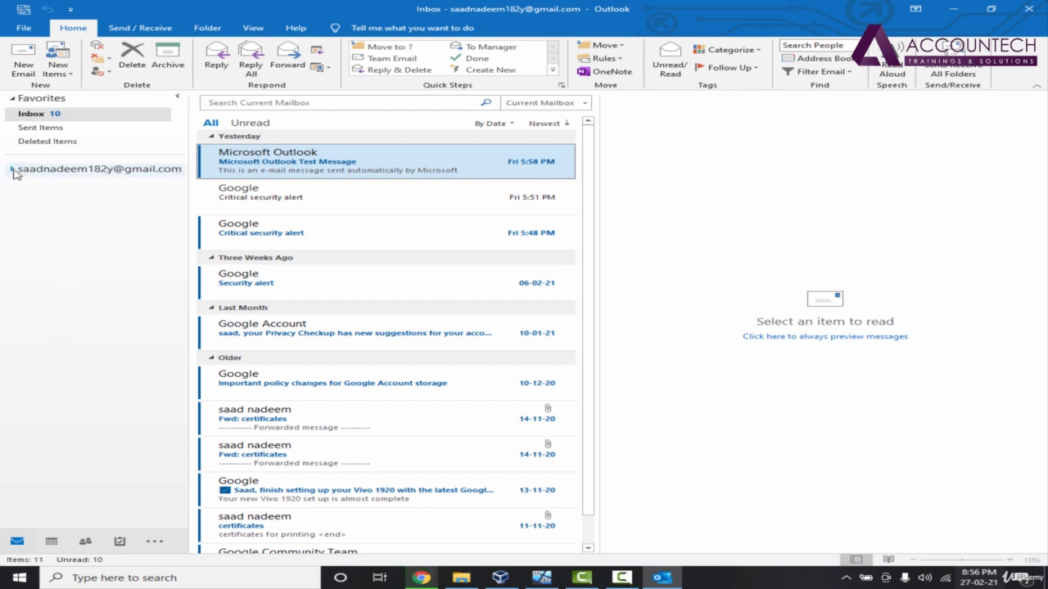
left_click(12, 169)
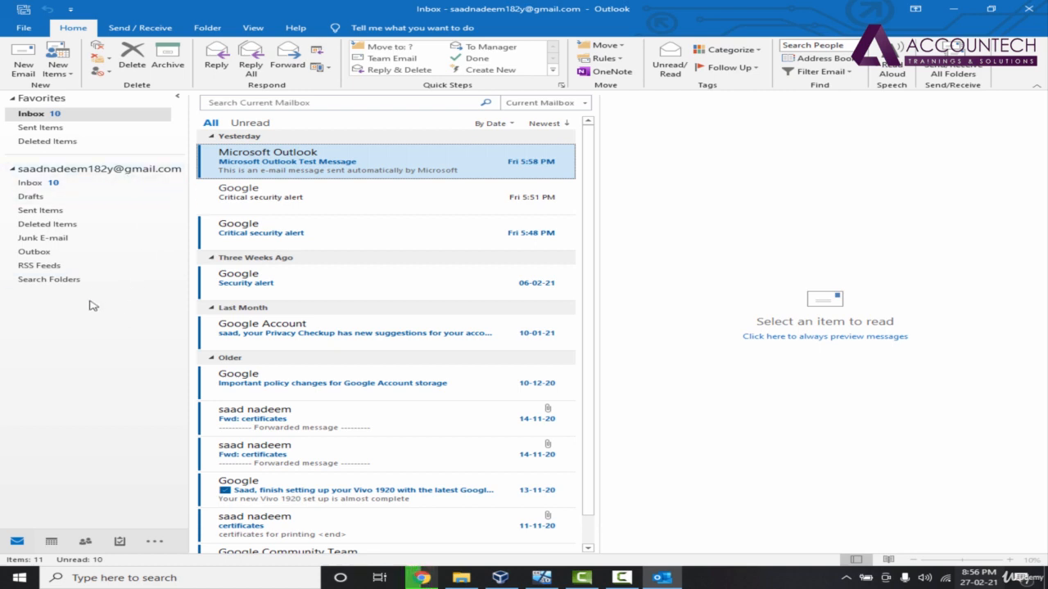
mouse_move(145, 341)
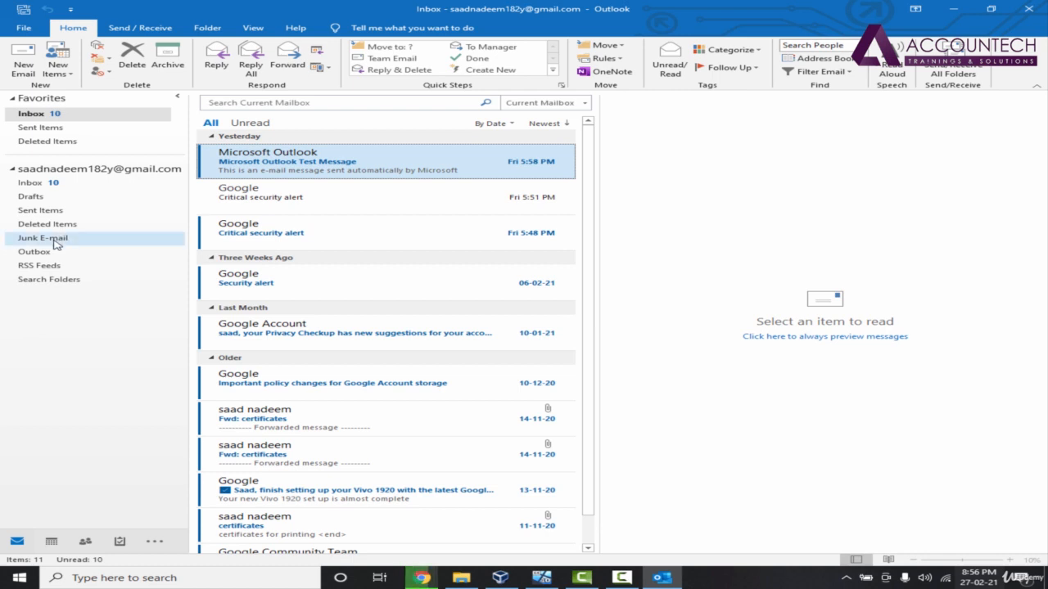
Step: Bring up the Junk E-mail folder's context menu to show it in Favorites
right_click(42, 237)
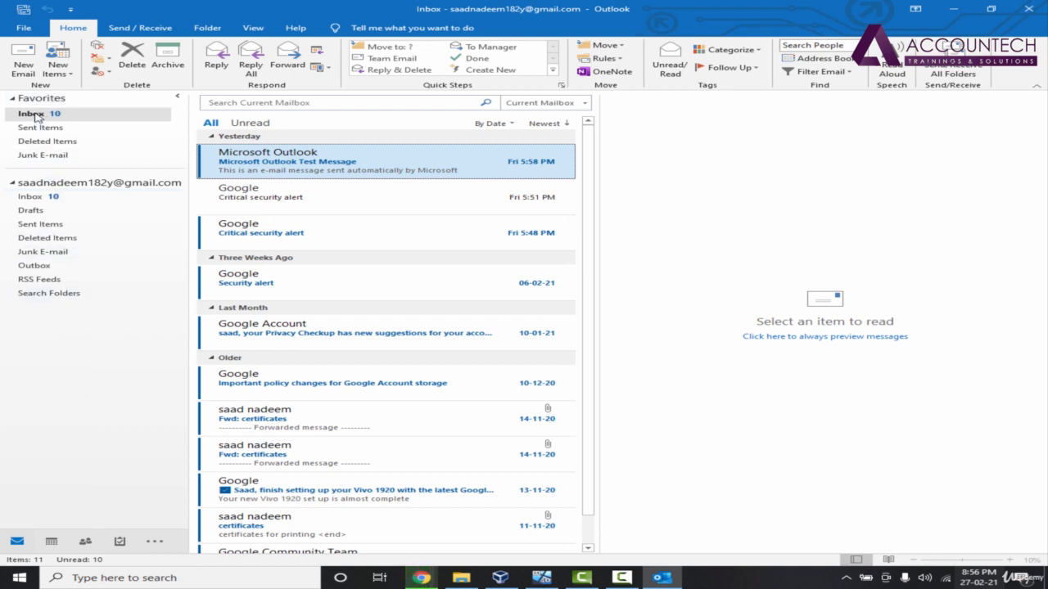
mouse_move(90, 187)
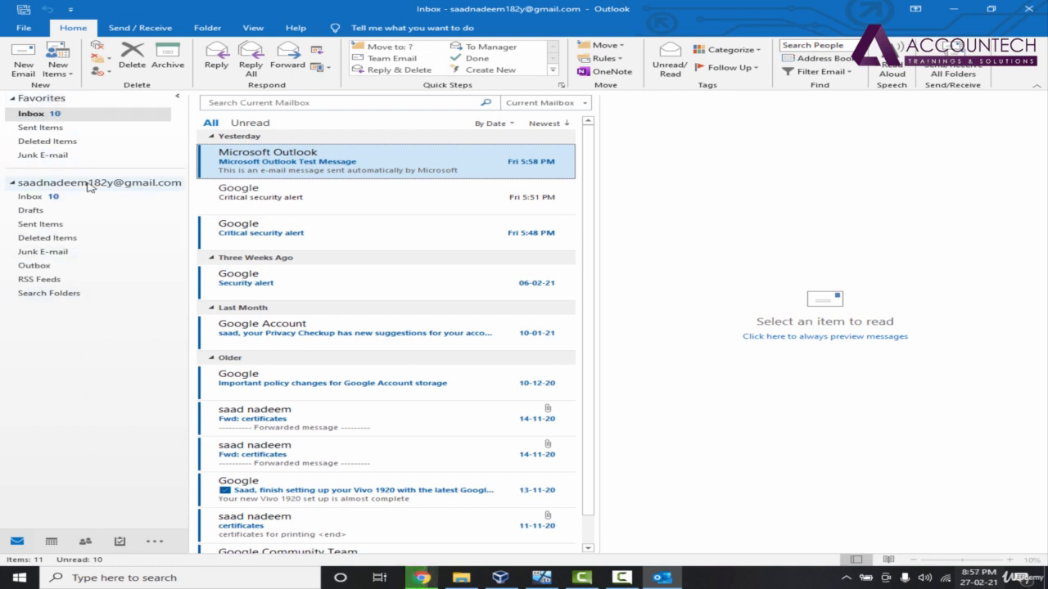
mouse_move(327, 197)
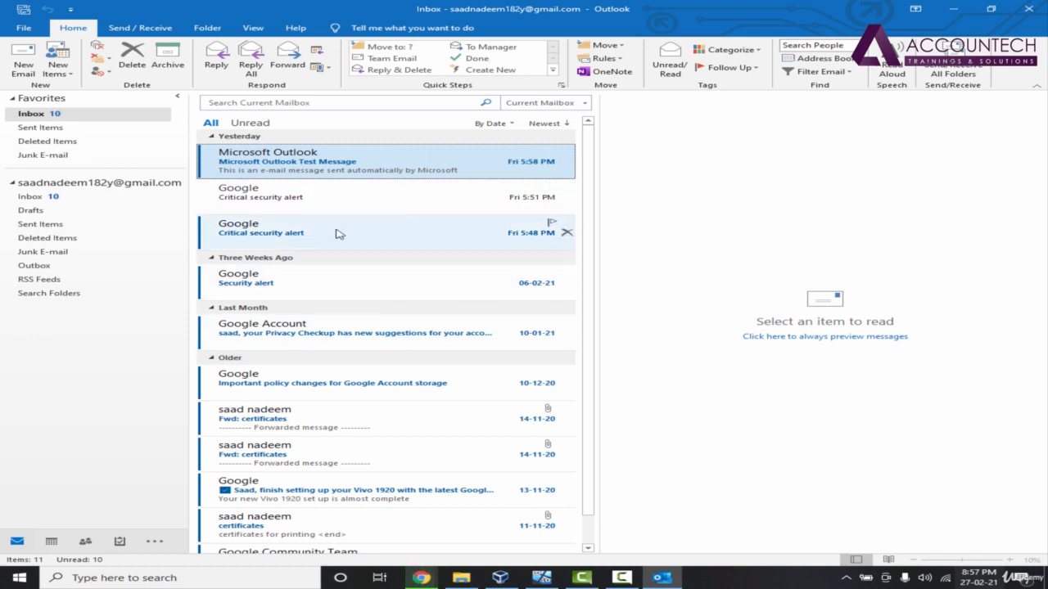
Step: Preview the Fri 5:48 PM Google 'Critical security alert' about a blocked sign-in
left_click(327, 233)
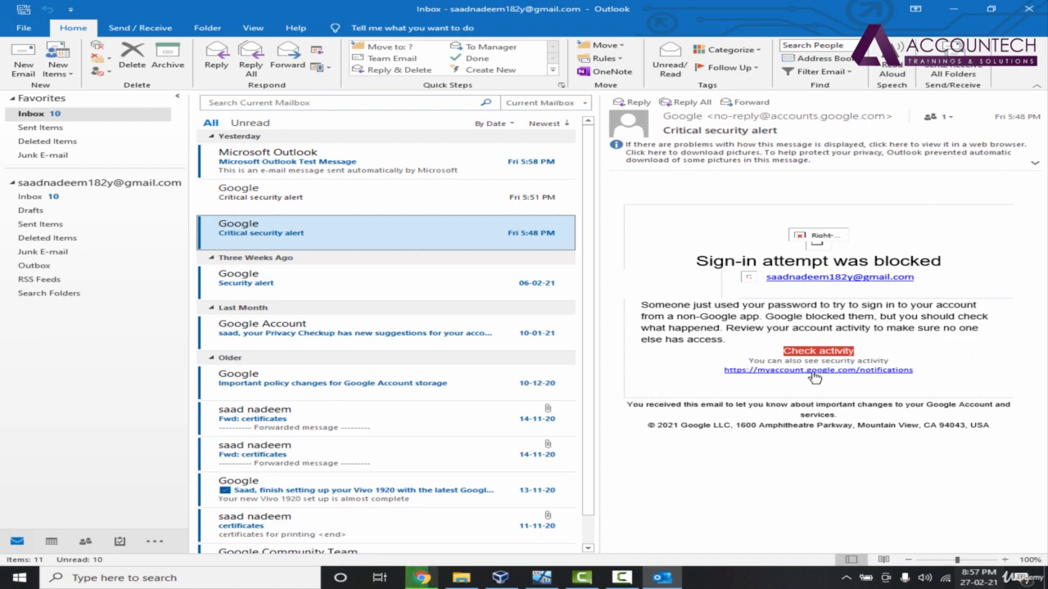
mouse_move(284, 240)
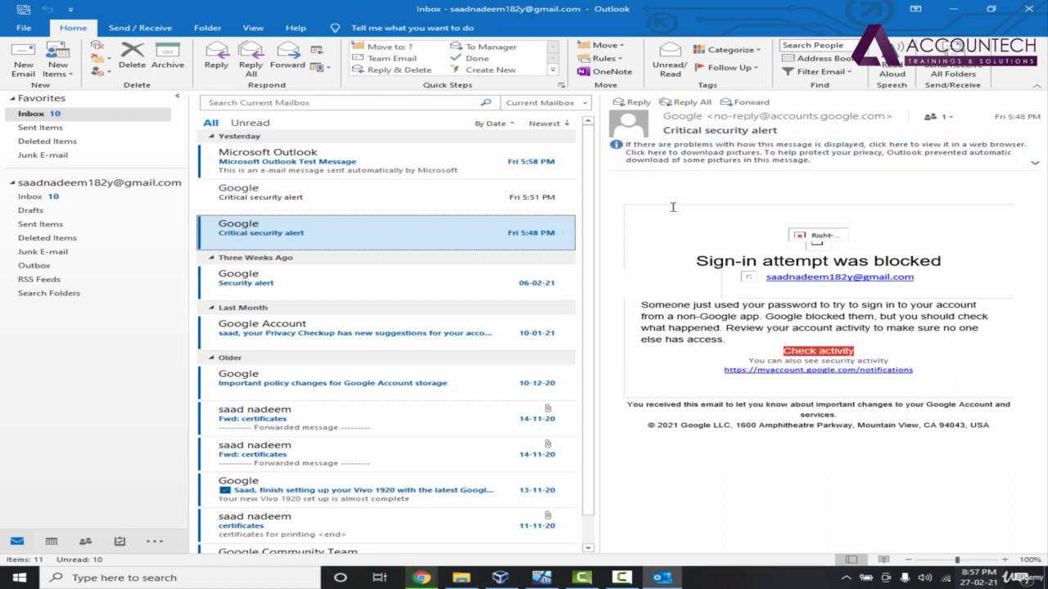
mouse_move(881, 180)
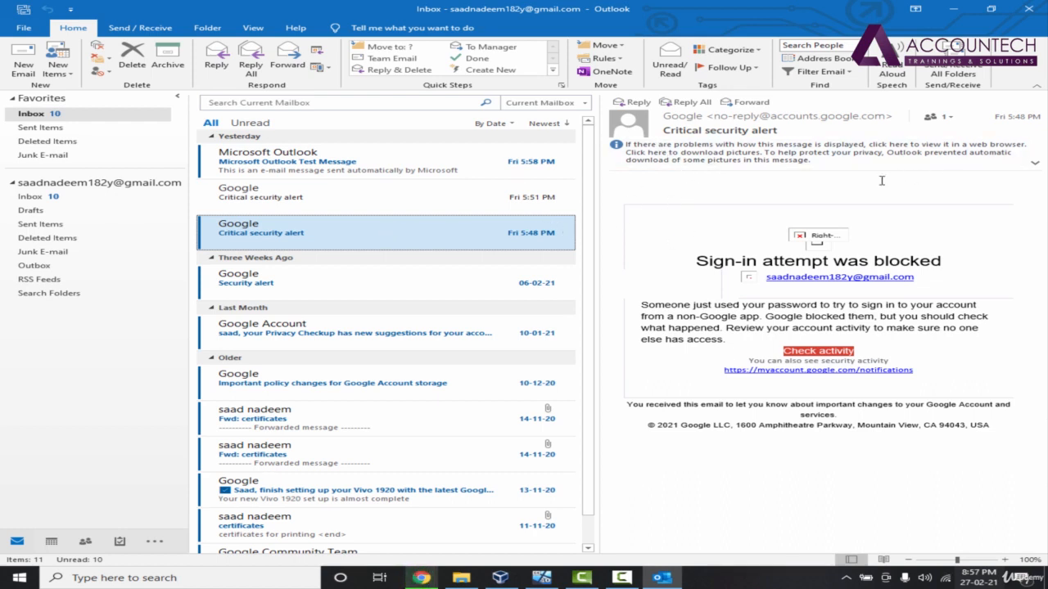
mouse_move(512, 125)
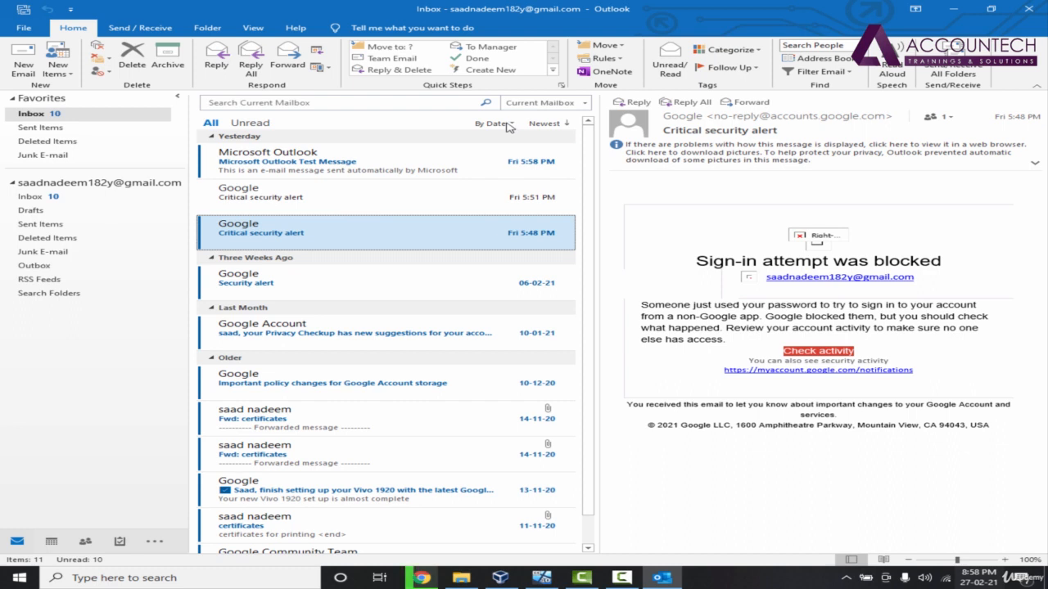
mouse_move(471, 133)
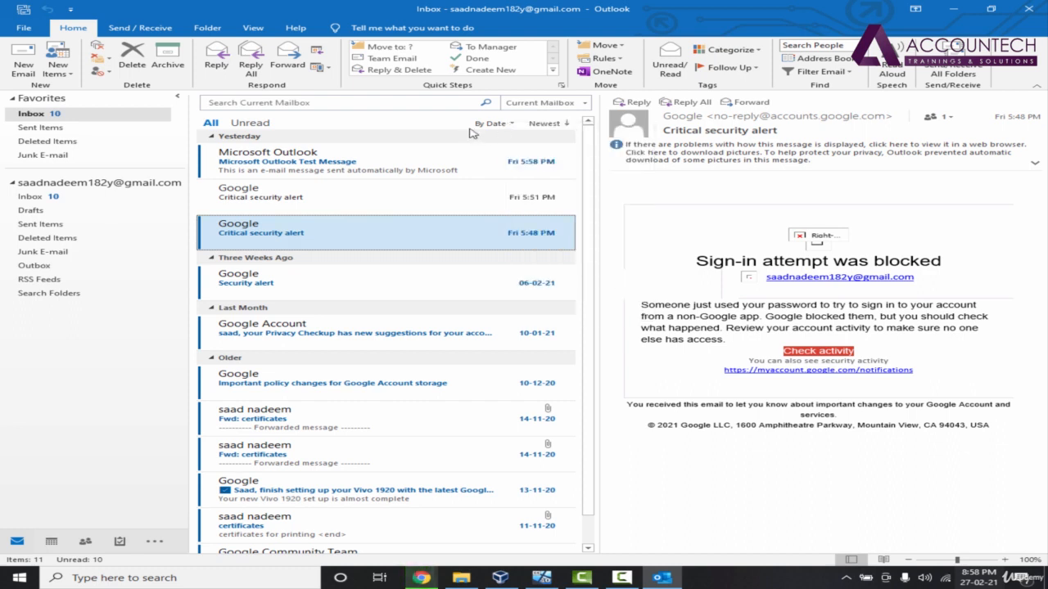
mouse_move(479, 133)
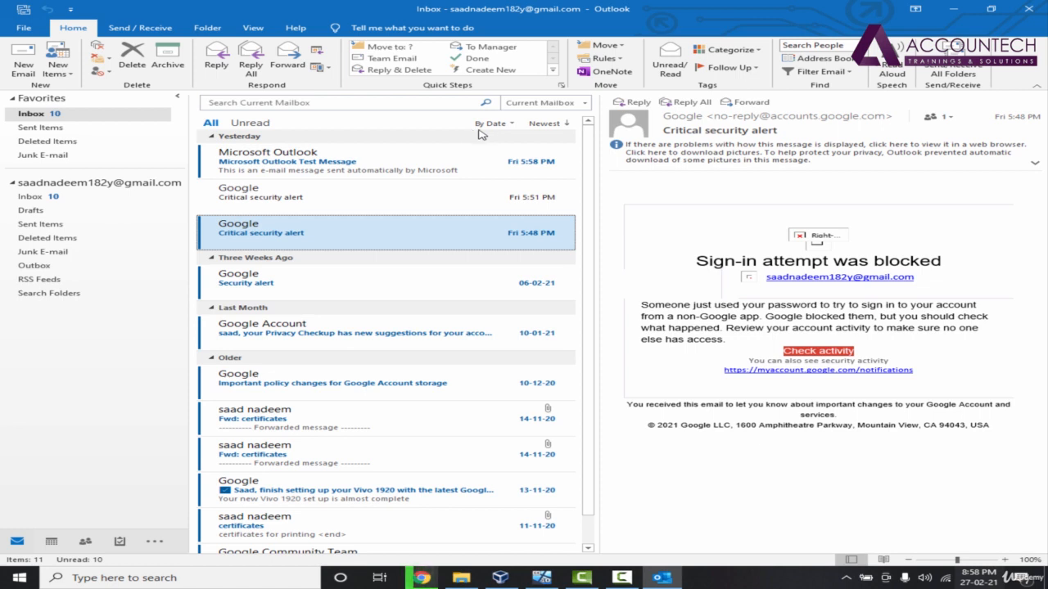
Step: Rearrange the inbox list from By Categories to Size, then to Type
left_click(491, 123)
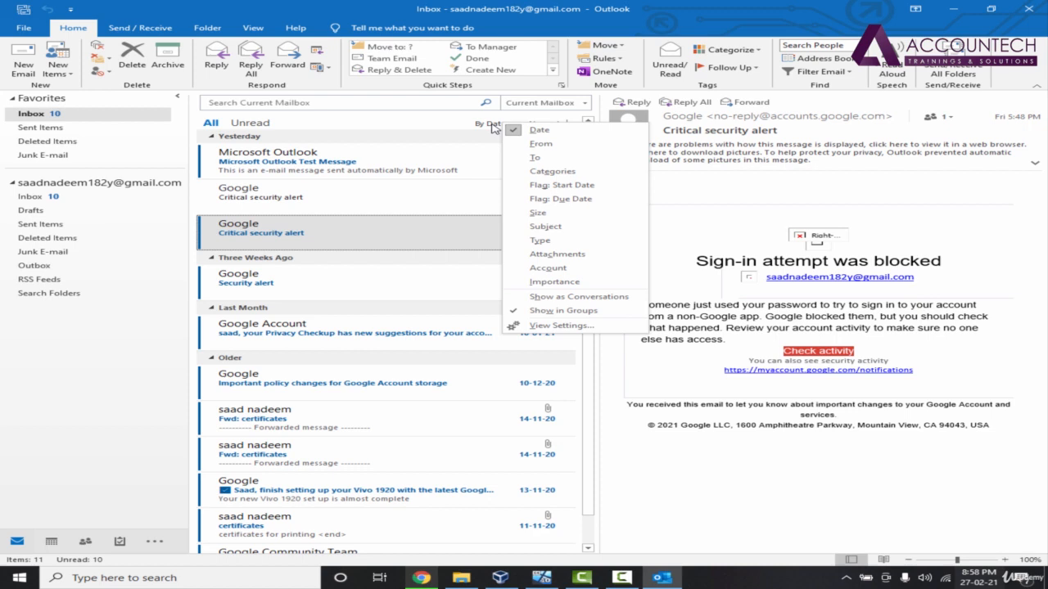
mouse_move(540, 143)
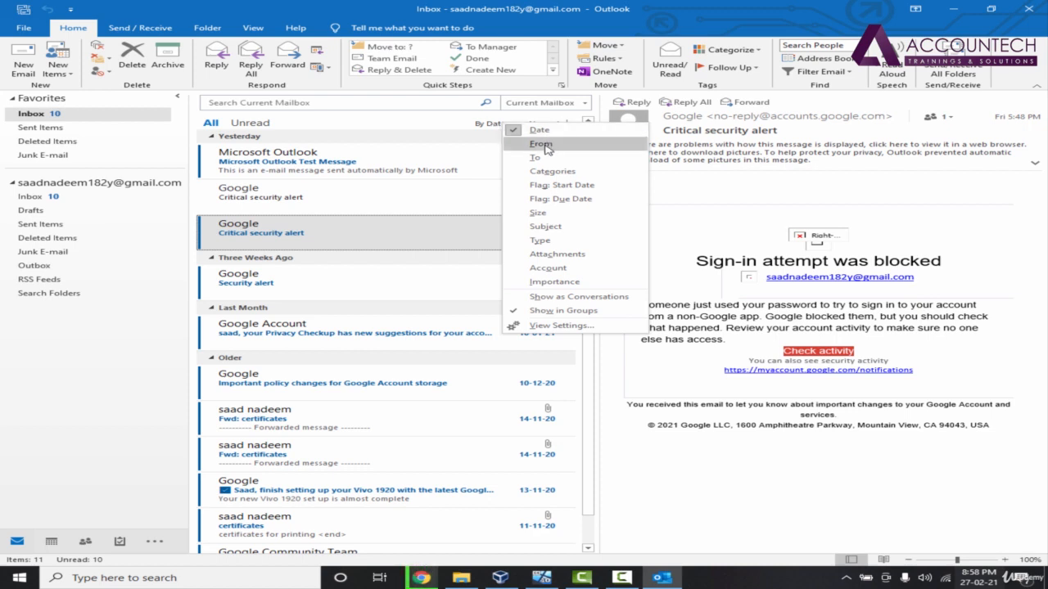
mouse_move(547, 171)
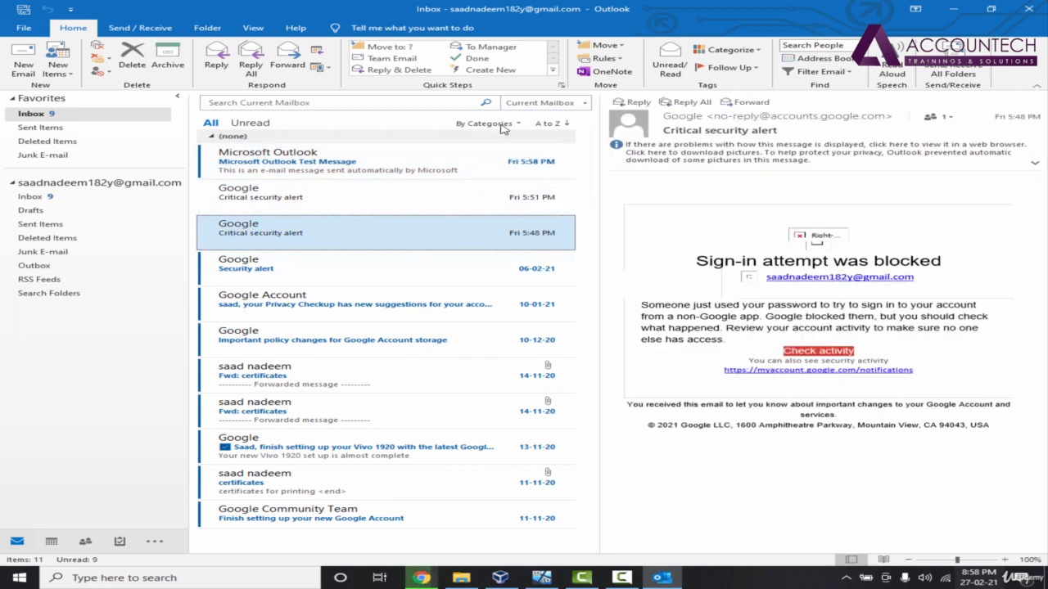
left_click(487, 124)
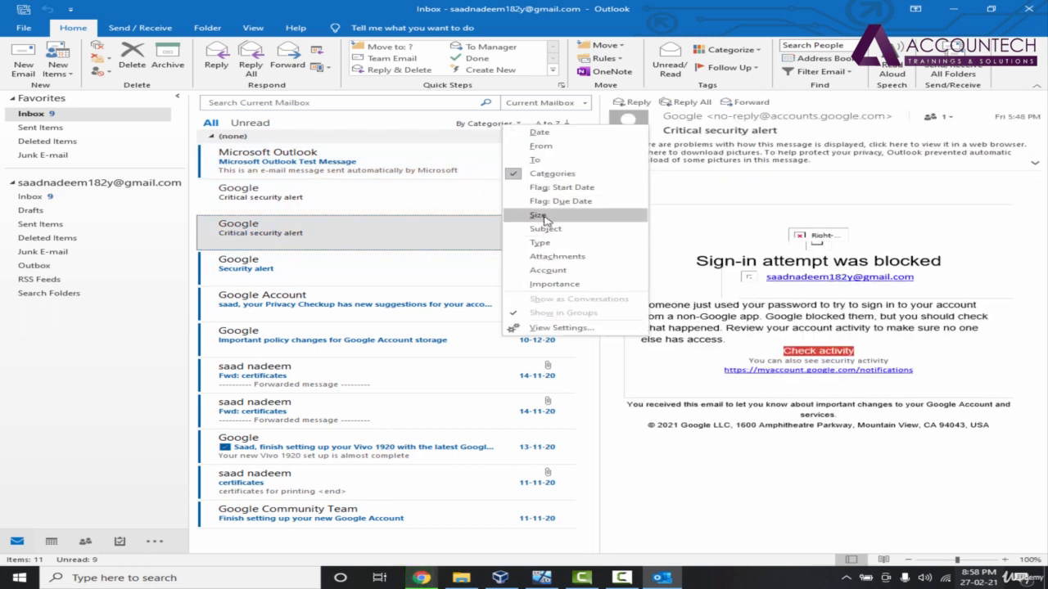
left_click(537, 216)
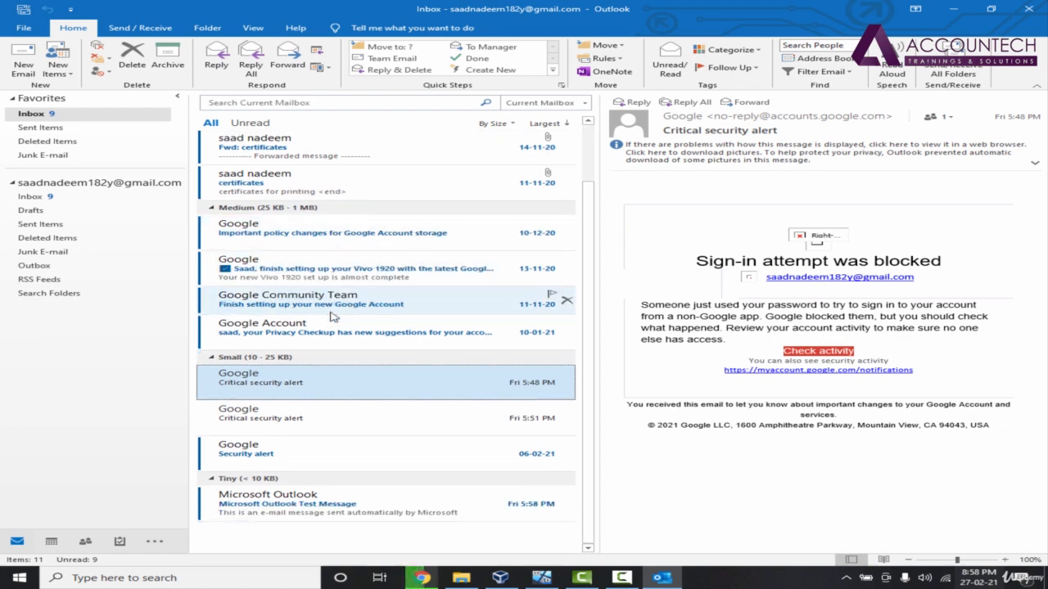
mouse_move(566, 382)
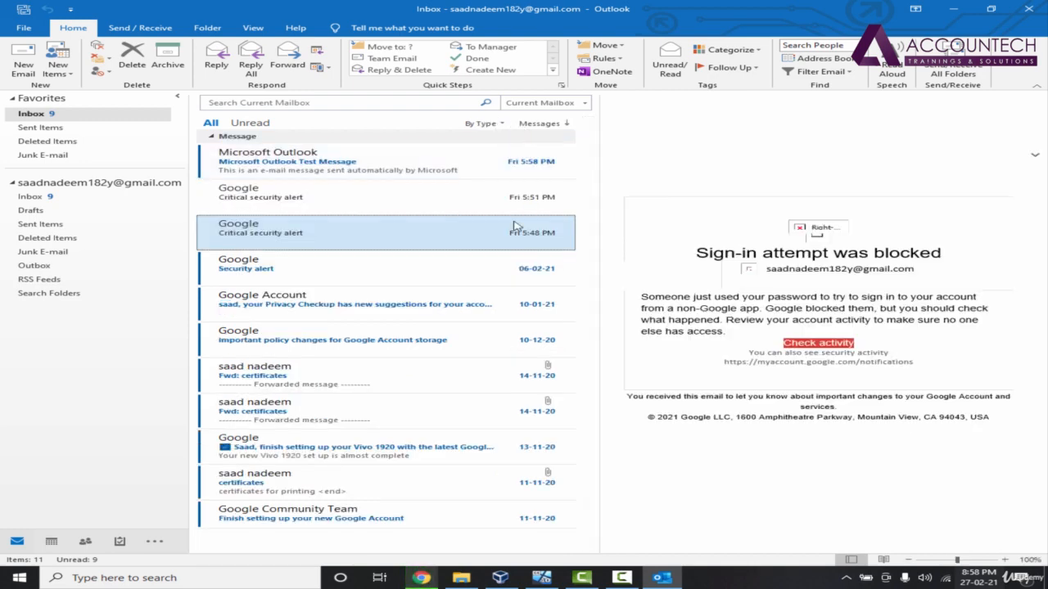
left_click(481, 123)
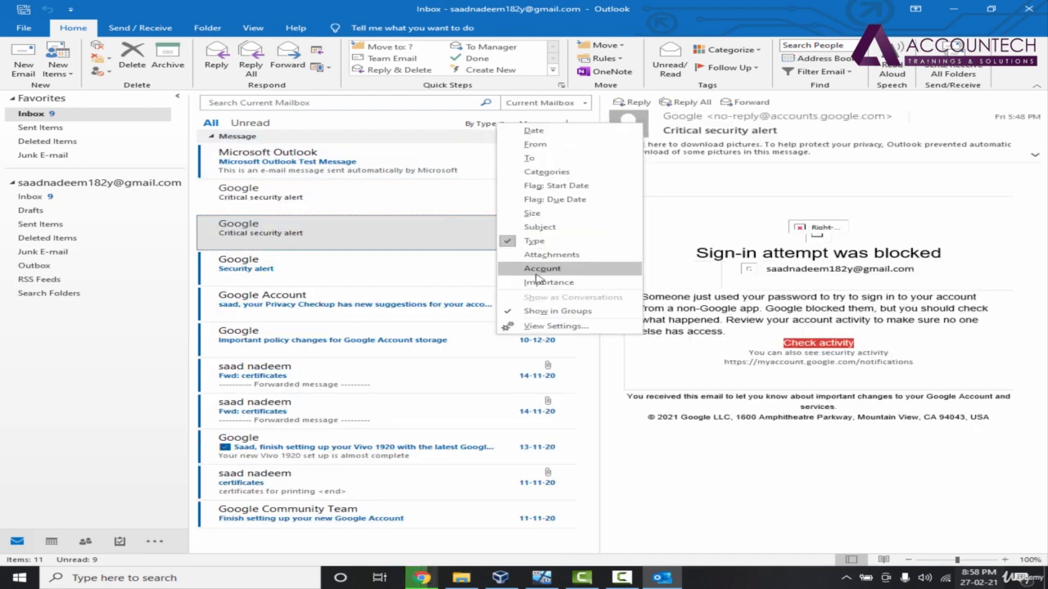
mouse_move(528, 158)
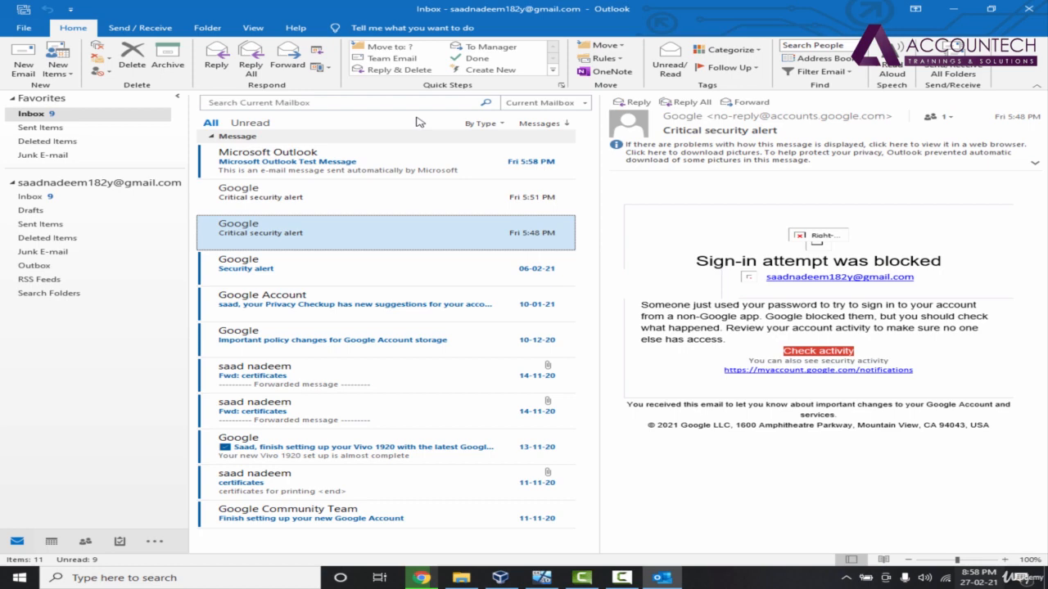
Step: Arrange the inbox by Size with smallest first, after briefly trying largest first
left_click(480, 122)
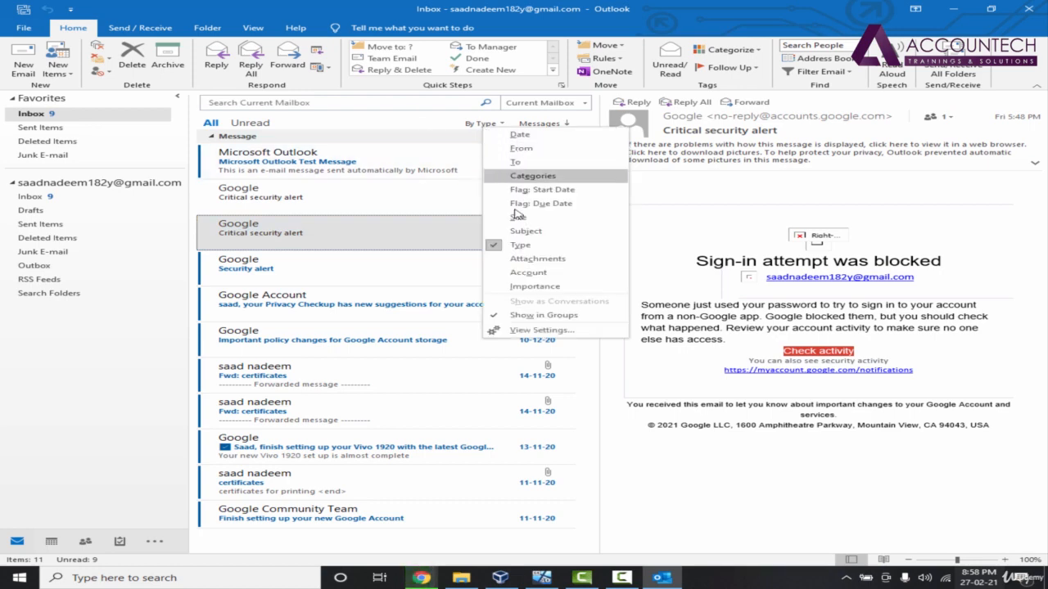
left_click(522, 134)
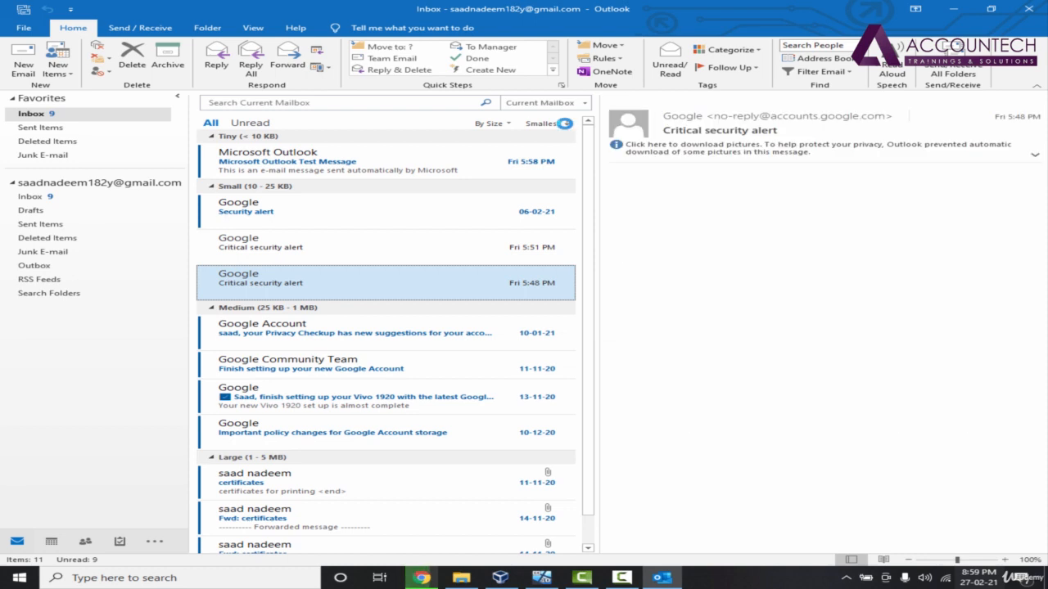
left_click(556, 122)
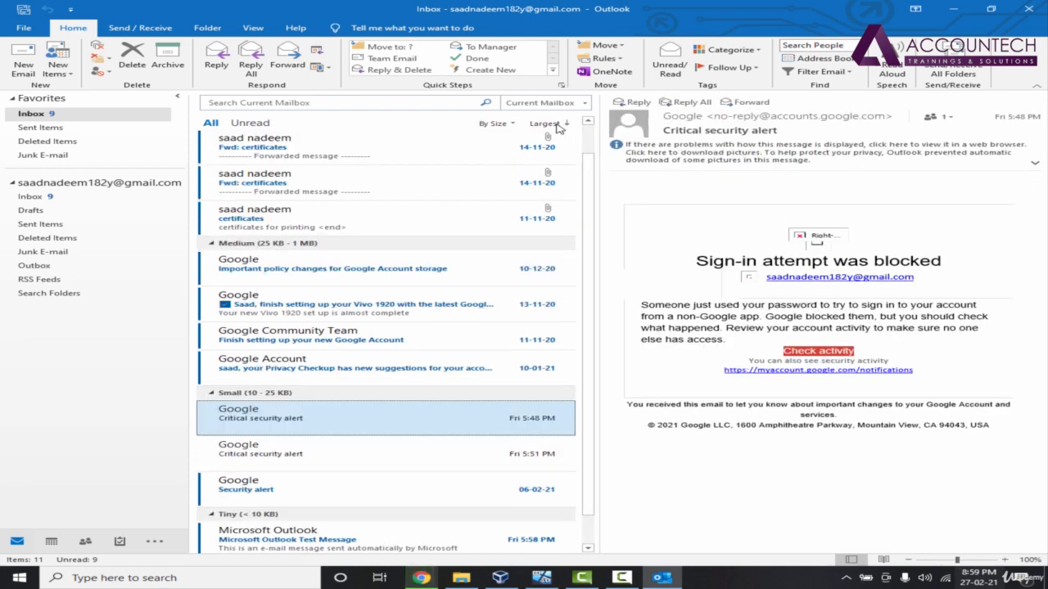
left_click(544, 123)
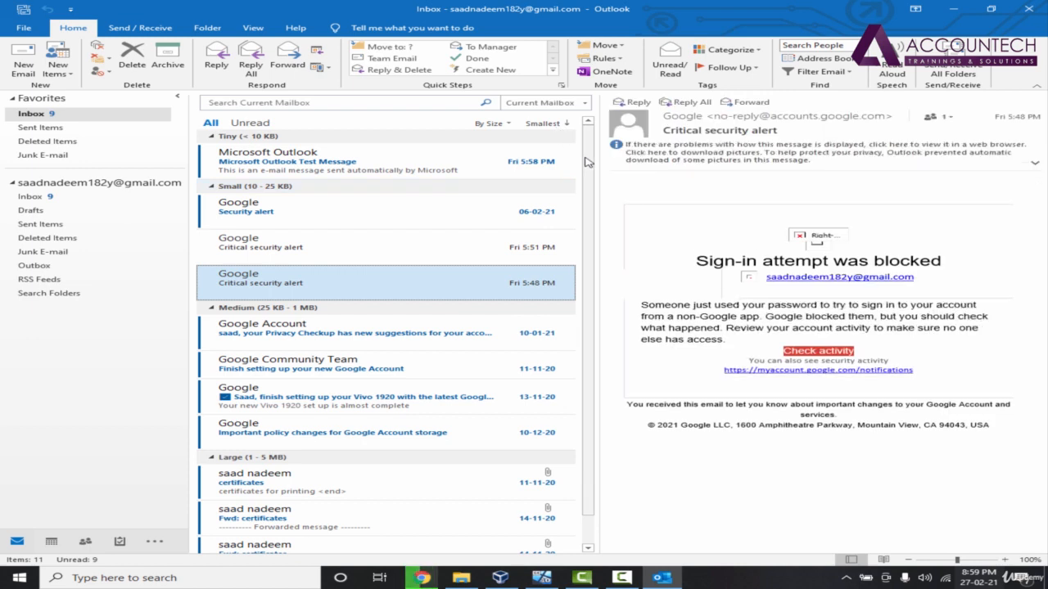
left_click(344, 103)
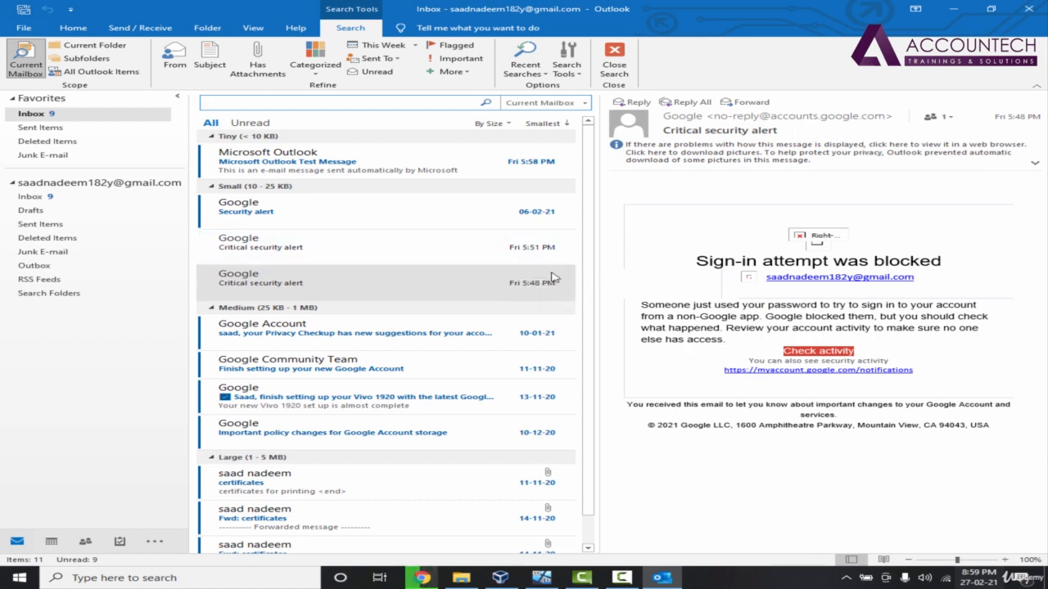
Step: Search the mailbox for 'certi', read the certificates email, then clear the search
type("certif")
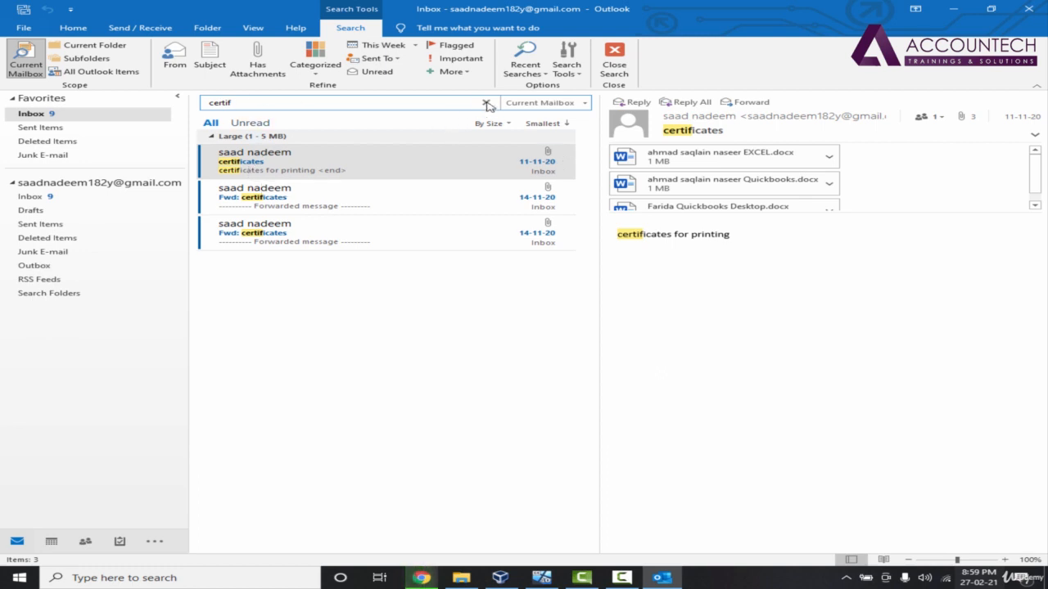
left_click(486, 102)
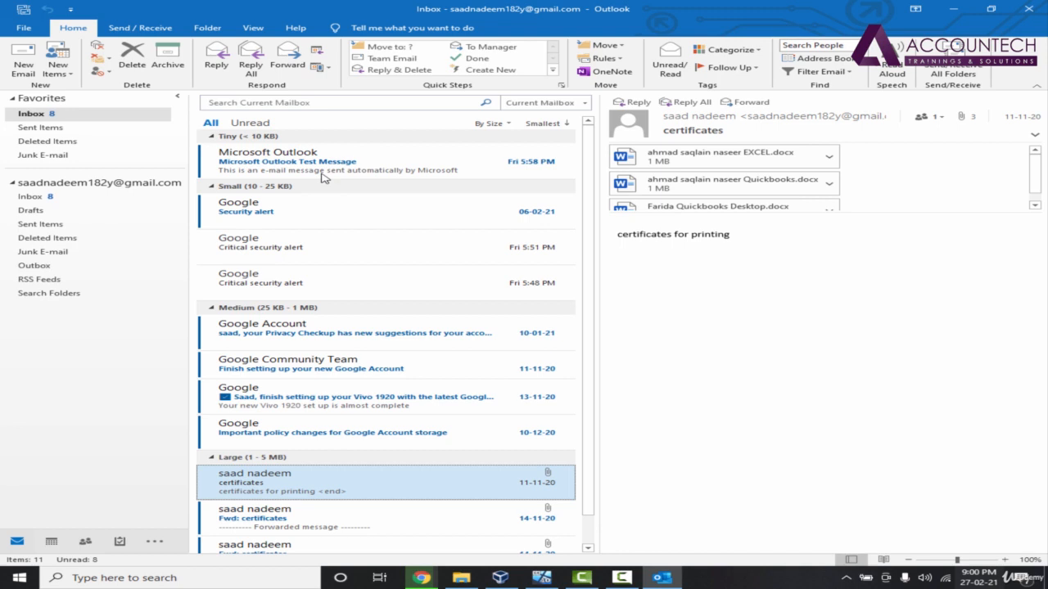
left_click(207, 27)
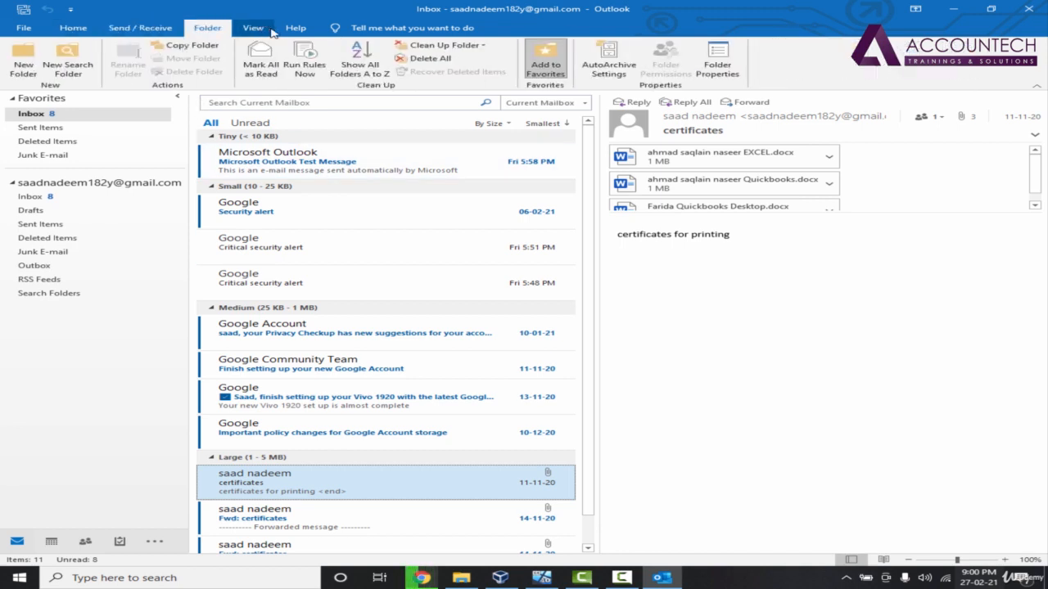
Step: Read the Google Account email about new Privacy Checkup suggestions
left_click(343, 327)
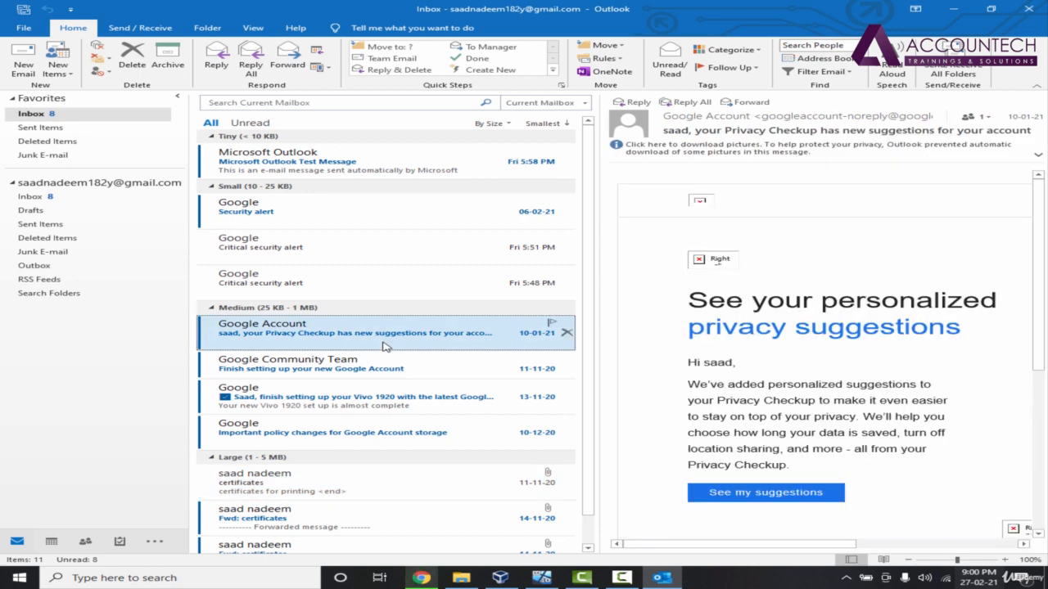
mouse_move(378, 329)
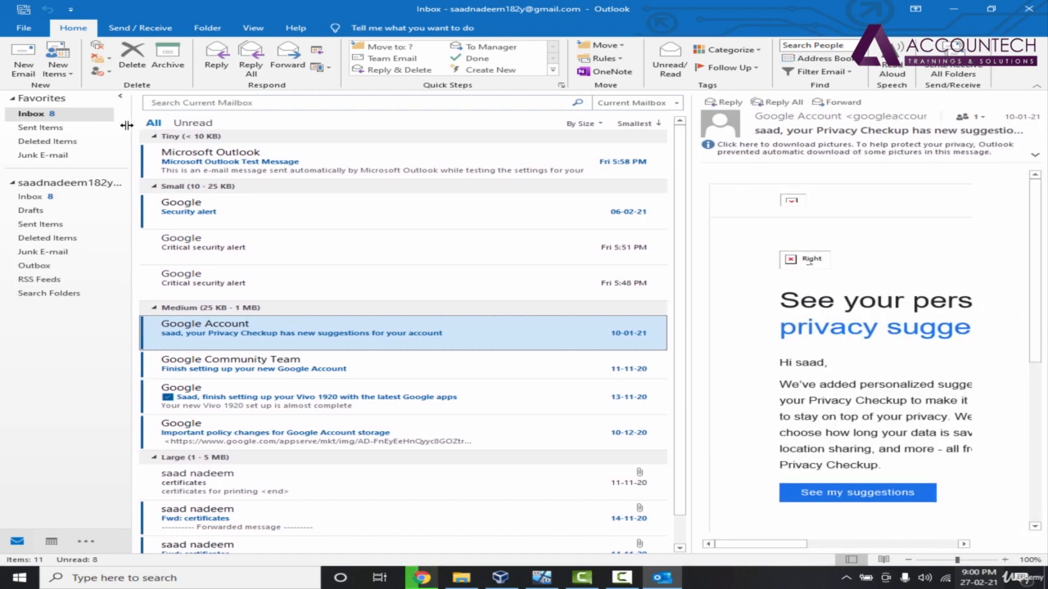
mouse_move(501, 246)
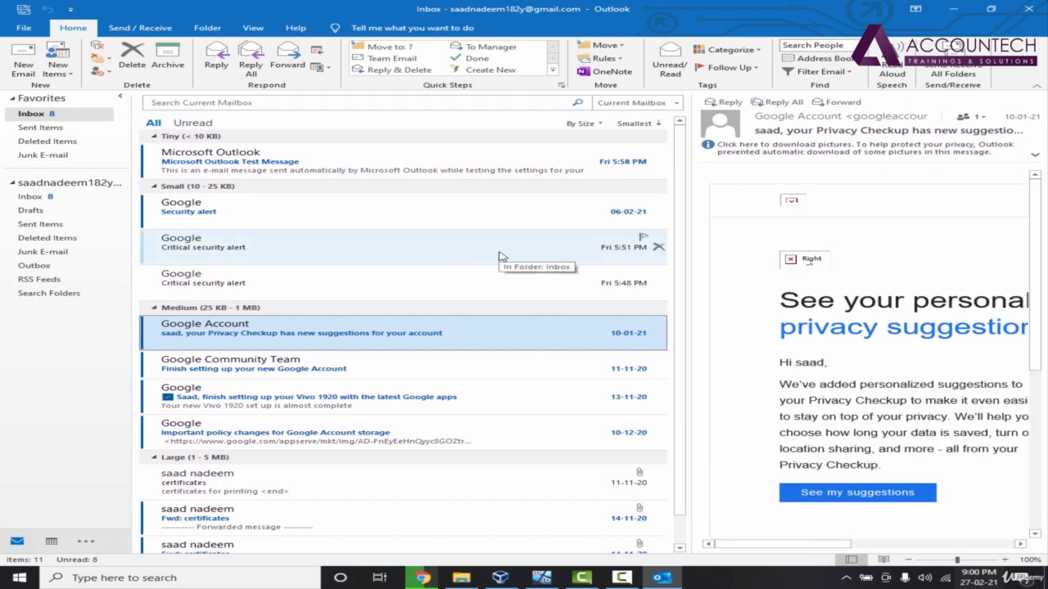
mouse_move(800, 362)
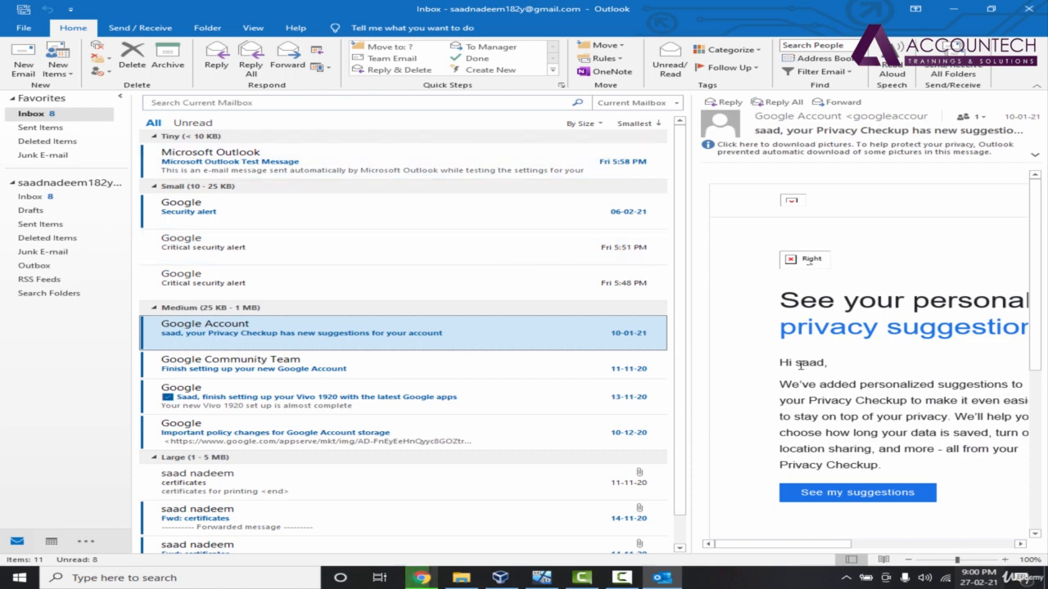